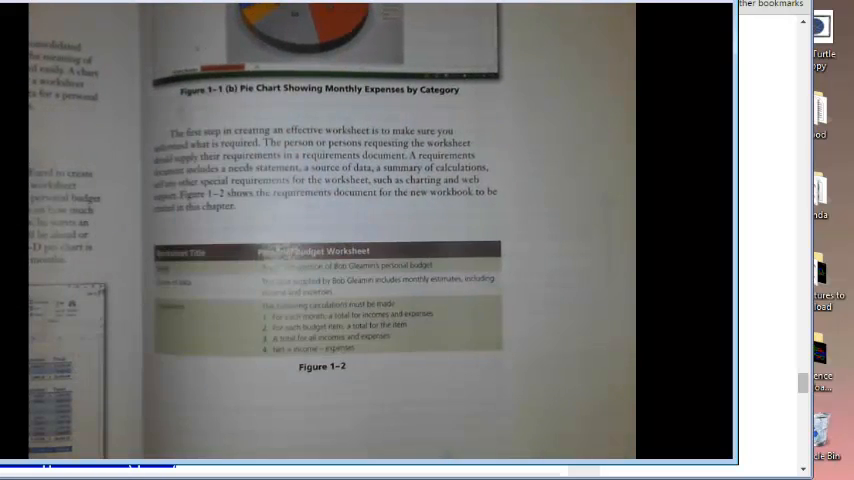
{"action": "scroll", "scroll_direction": "down", "scroll_amount": 3}
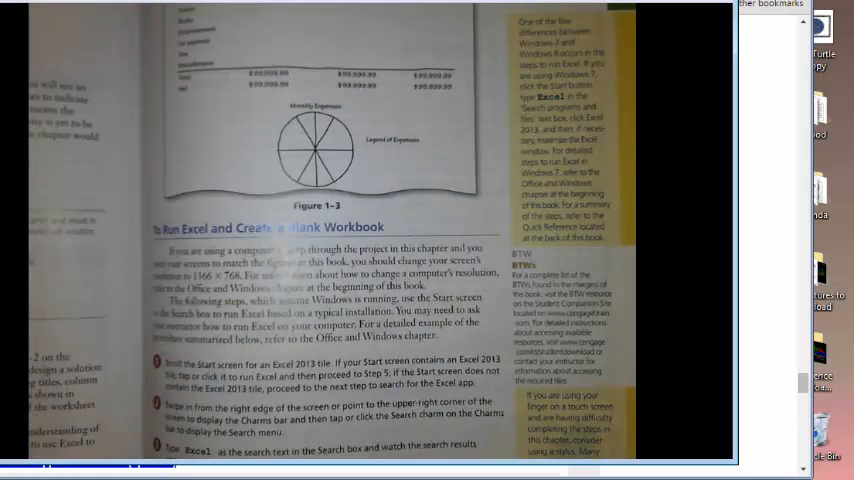